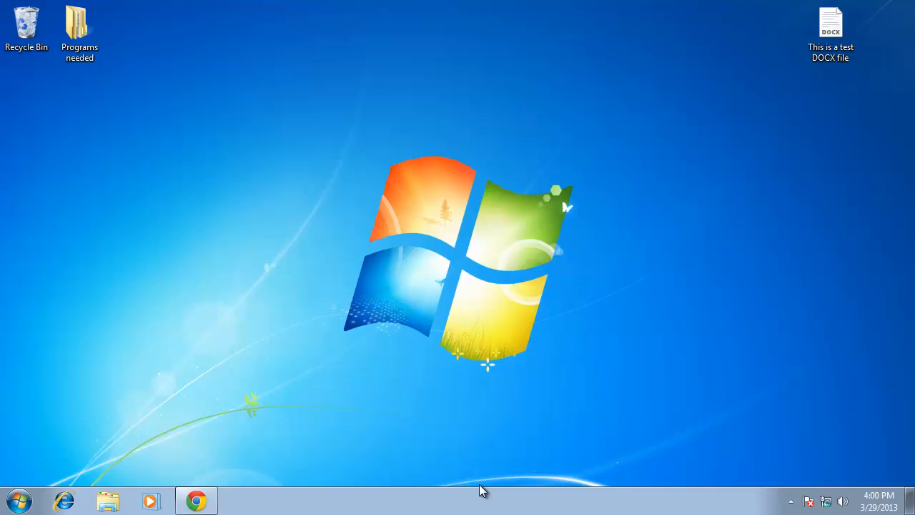
{"action": "mouse_move", "coordinate": [472, 483]}
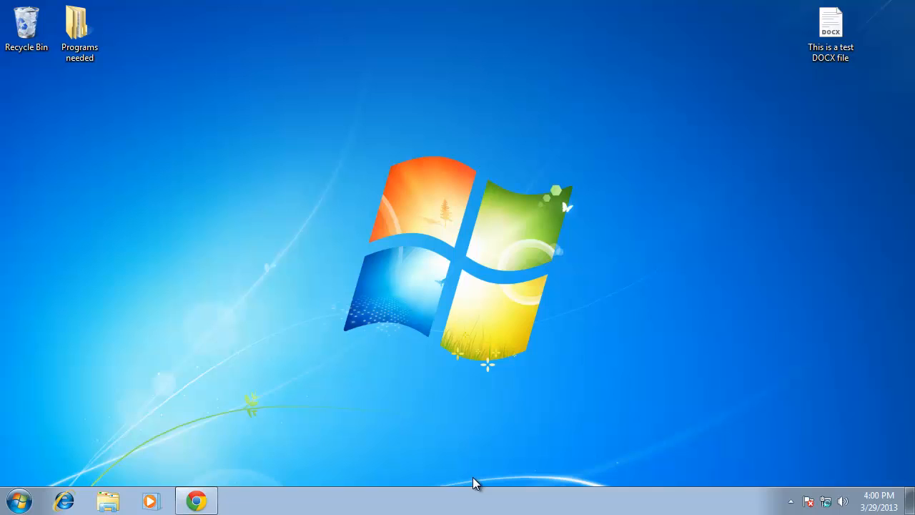
{"action": "mouse_move", "coordinate": [180, 491]}
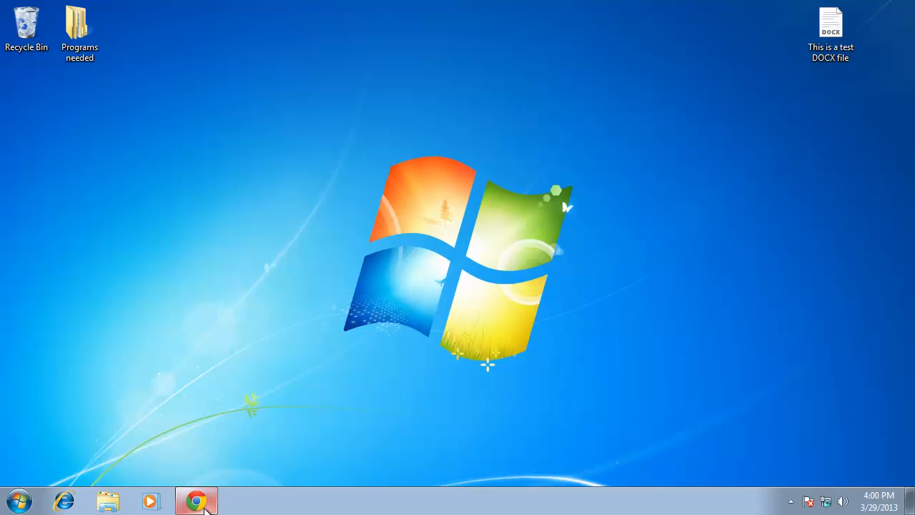
{"action": "mouse_move", "coordinate": [197, 500]}
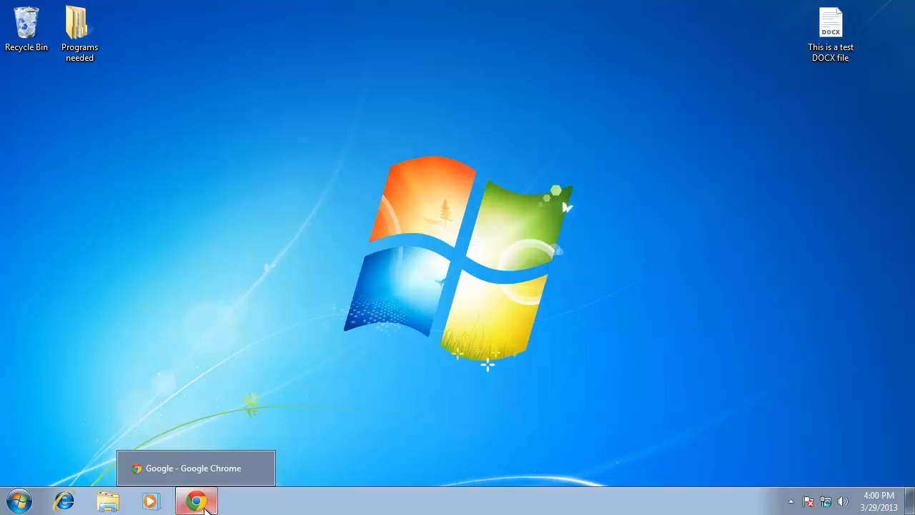
Step: Find the Office Compatibility Pack via Google and download FileFormatConverters.exe from Microsoft, skipping extra downloads
{"action": "type", "text": "microsoft office compatability pack"}
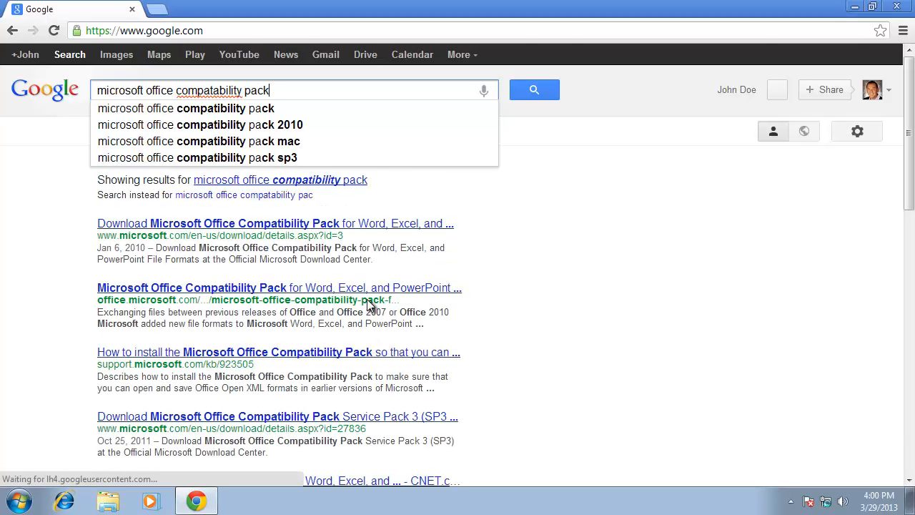
{"action": "left_click", "coordinate": [274, 223]}
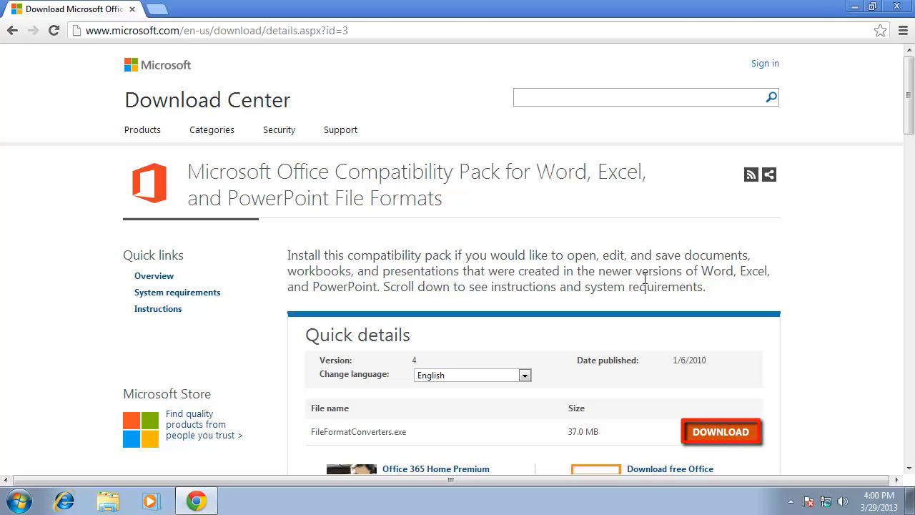
{"action": "left_click", "coordinate": [720, 431]}
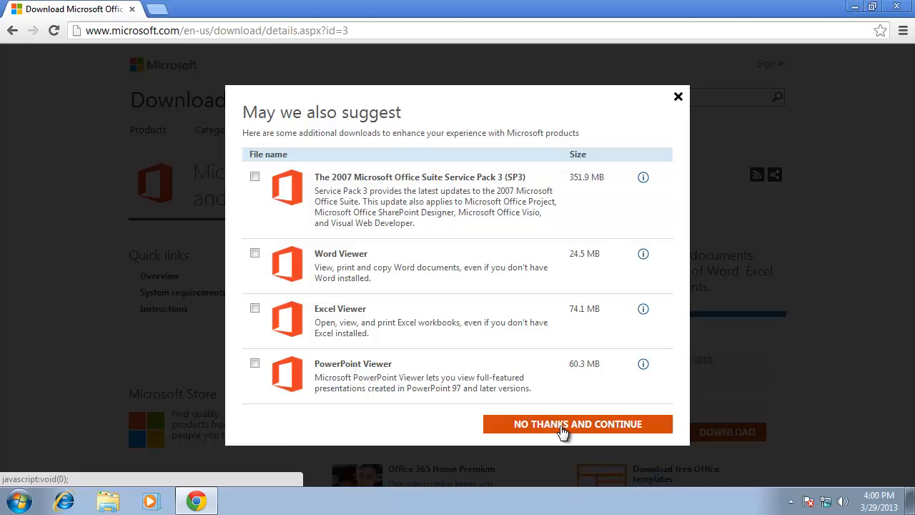
{"action": "left_click", "coordinate": [577, 423]}
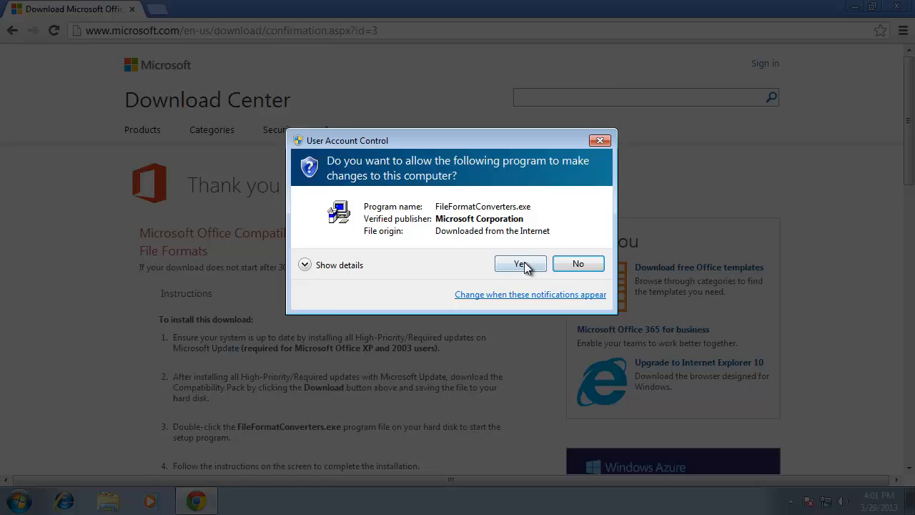
Step: Allow the installer to run, accept the license terms and continue the installation
{"action": "left_click", "coordinate": [520, 263]}
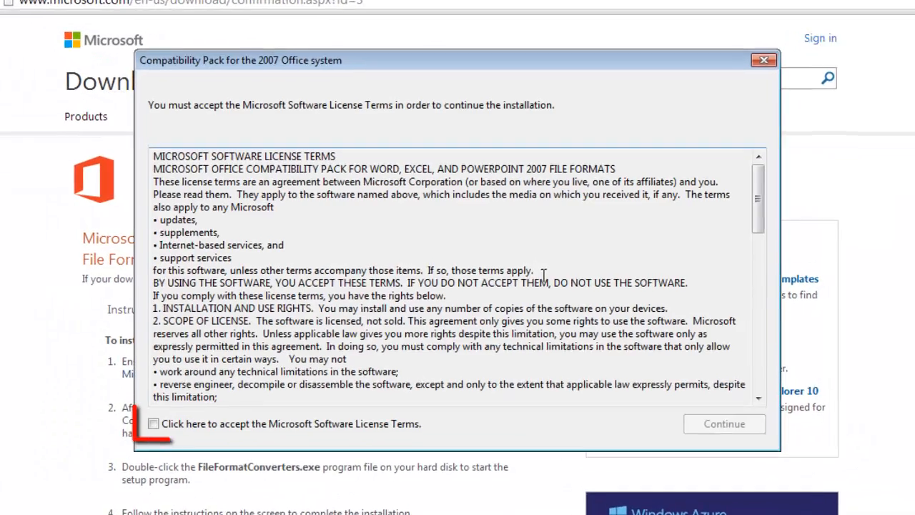
{"action": "left_click", "coordinate": [155, 423]}
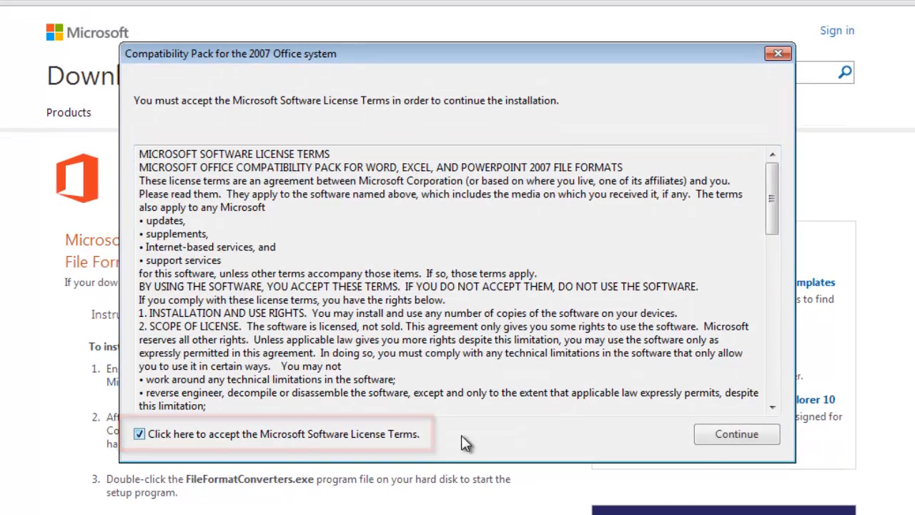
{"action": "left_click", "coordinate": [735, 434]}
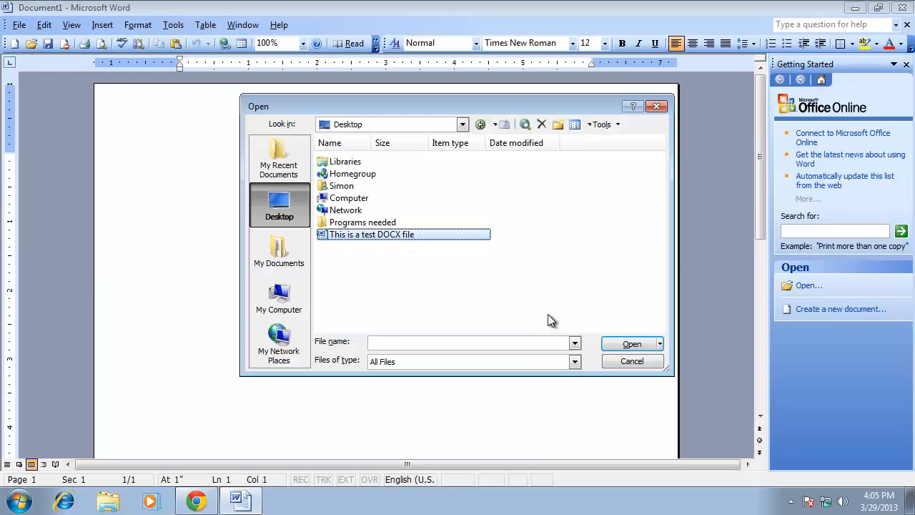
Step: Open 'This is a test DOCX file' from the Desktop in Word 2003
{"action": "left_click", "coordinate": [632, 343]}
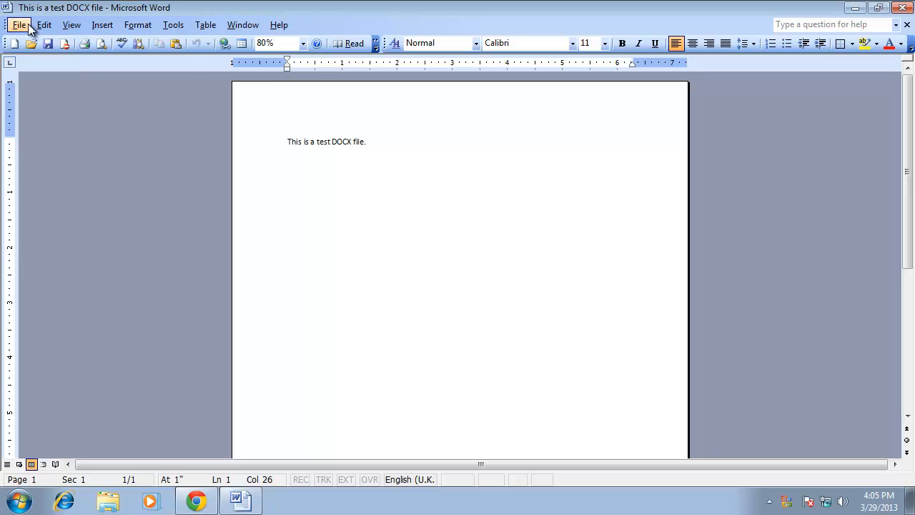
Step: Save the document to the Desktop as 'now a doc file', then minimize Word
{"action": "left_click", "coordinate": [20, 25]}
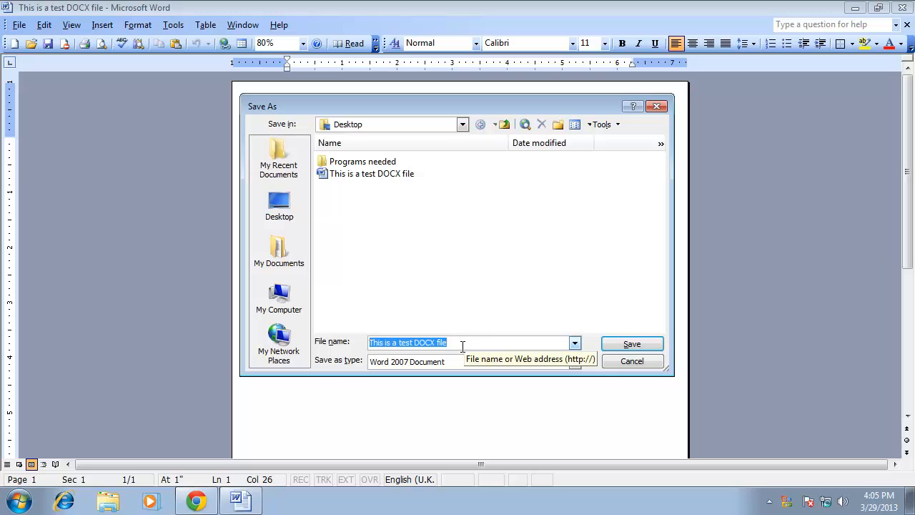
{"action": "type", "text": "now a doc file"}
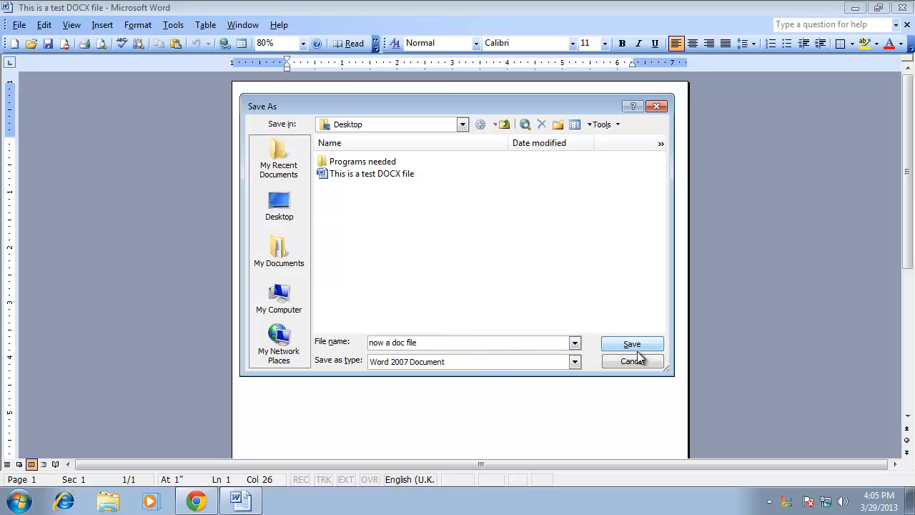
{"action": "left_click", "coordinate": [632, 343]}
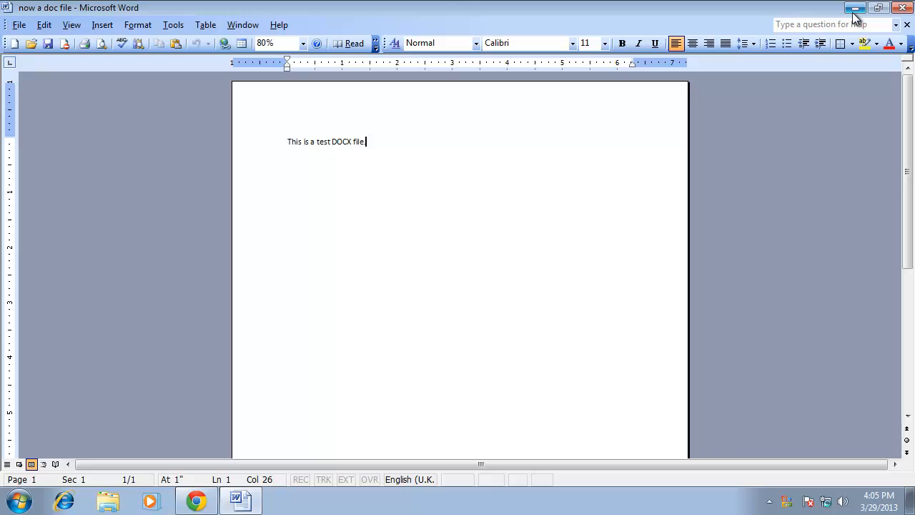
{"action": "left_click", "coordinate": [854, 9]}
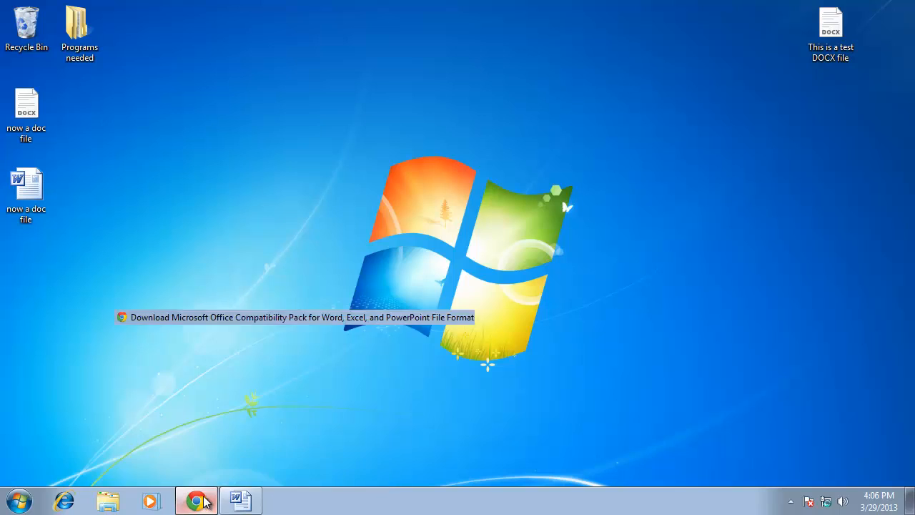
Step: Bring Chrome back up and navigate a new tab to the doc.investintech.com converter
{"action": "left_click", "coordinate": [198, 500]}
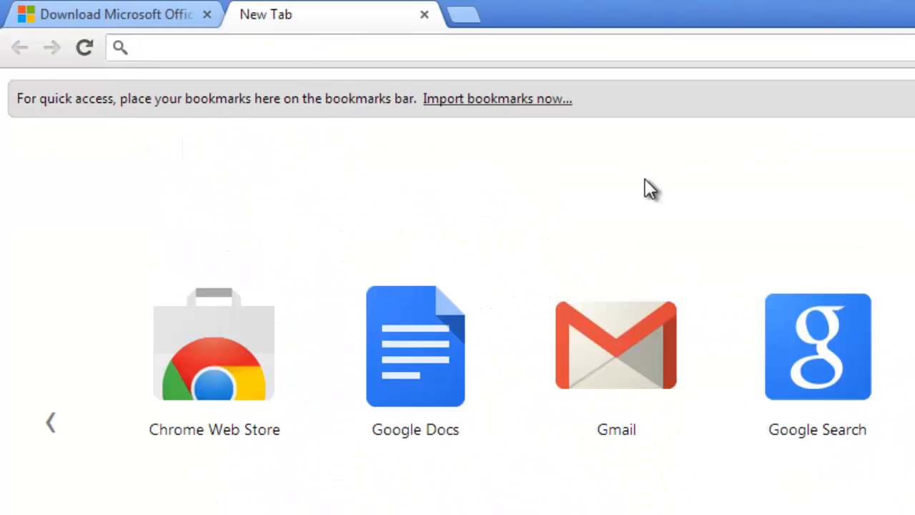
{"action": "type", "text": "www.youtube.com"}
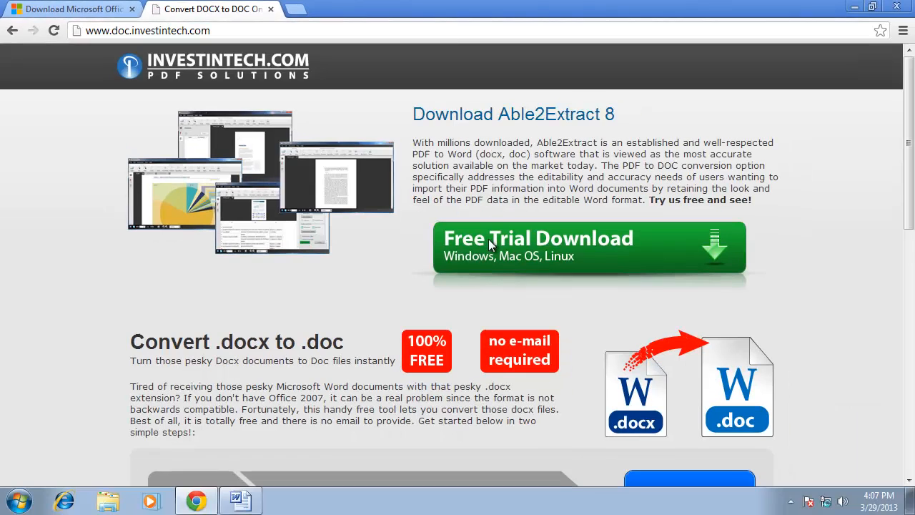
Step: Upload 'This is a test DOCX file' for conversion and download the resulting DOC file
{"action": "scroll", "scroll_direction": "down", "scroll_amount": 3}
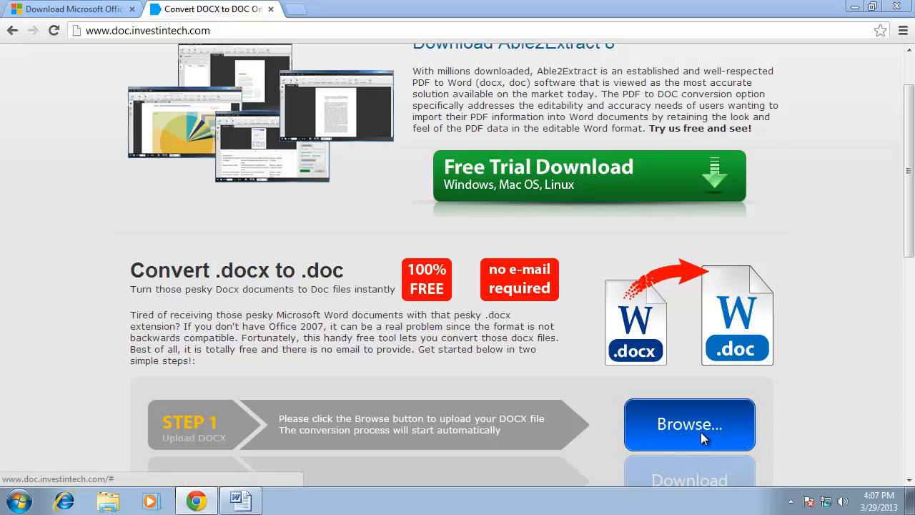
{"action": "left_click", "coordinate": [689, 423]}
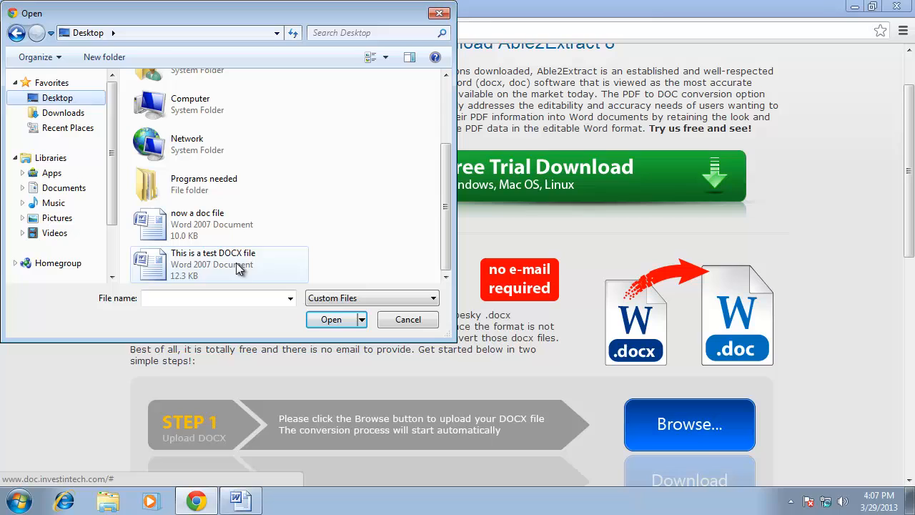
{"action": "left_click", "coordinate": [331, 321]}
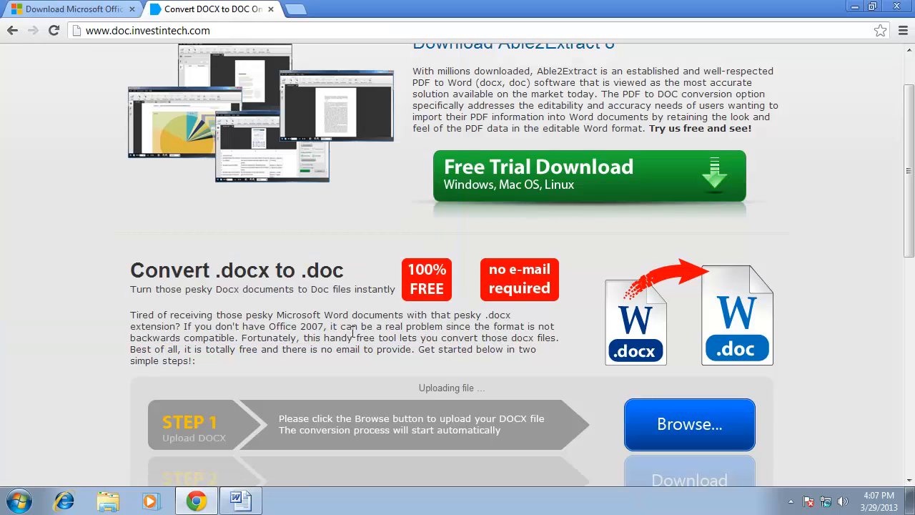
{"action": "scroll", "scroll_direction": "down", "scroll_amount": 3}
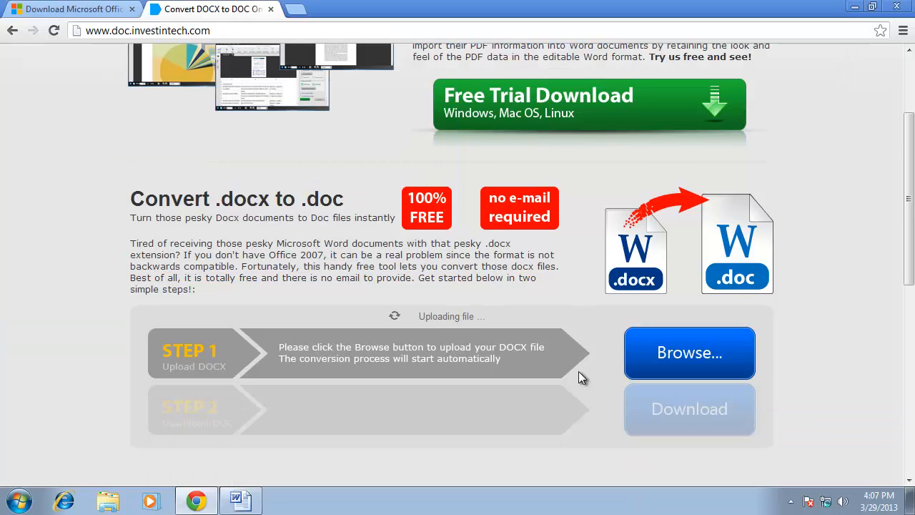
{"action": "scroll", "scroll_direction": "down", "scroll_amount": 3}
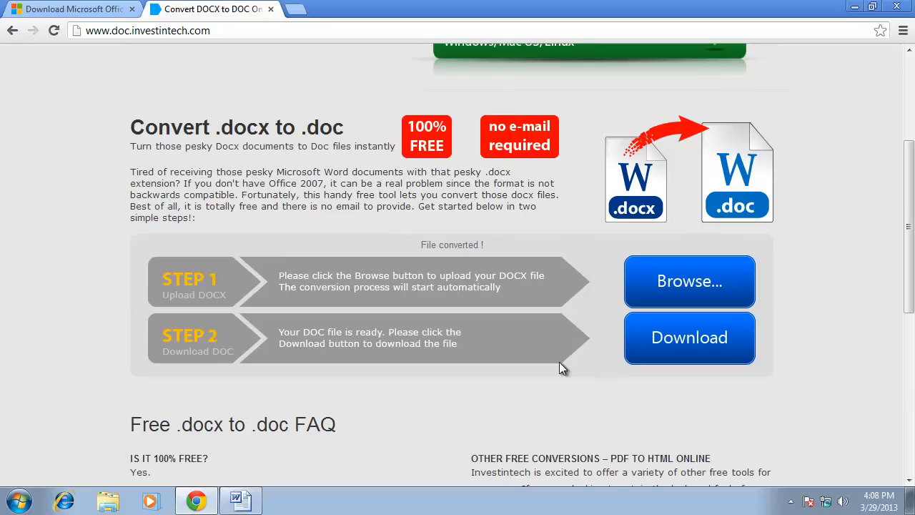
{"action": "left_click", "coordinate": [689, 337]}
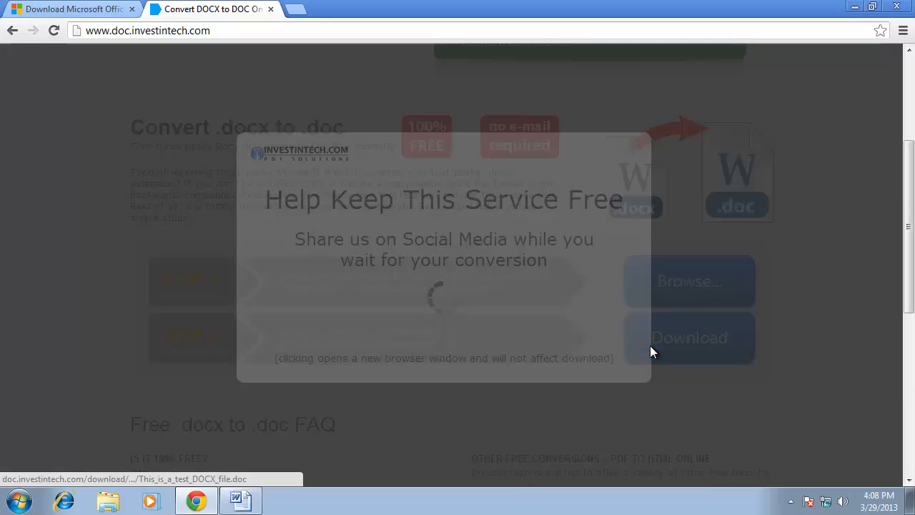